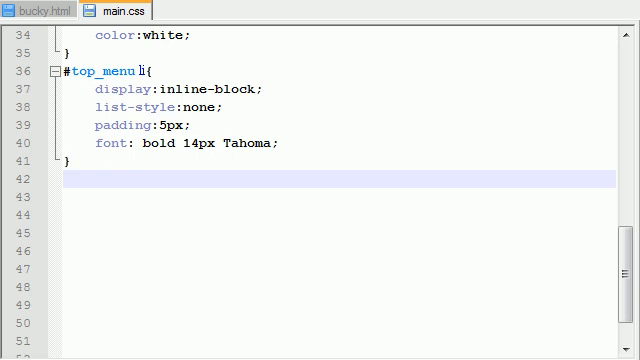
{"action": "mouse_move", "coordinate": [280, 24]}
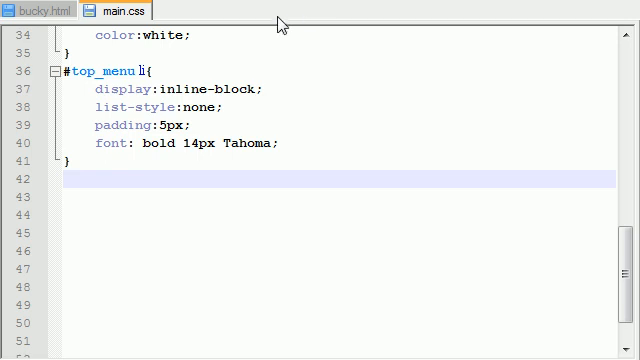
- Review bucky.html to find the new_div element that needs styling
{"action": "left_click", "coordinate": [40, 10]}
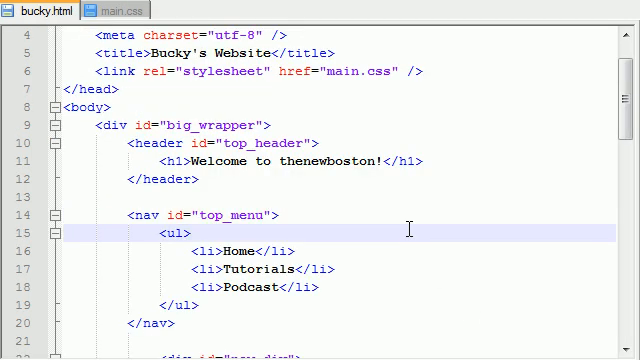
{"action": "scroll", "scroll_direction": "down", "scroll_amount": 3}
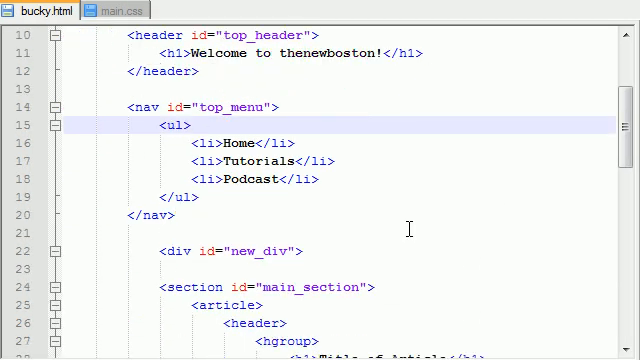
{"action": "scroll", "scroll_direction": "down", "scroll_amount": 3}
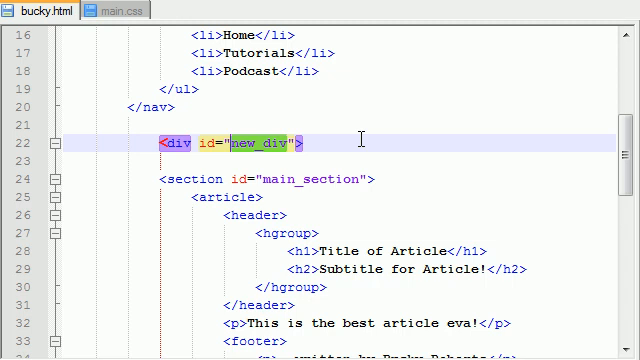
{"action": "scroll", "scroll_direction": "down", "scroll_amount": 3}
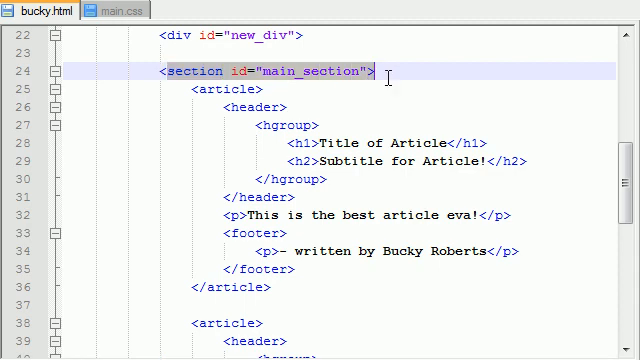
{"action": "scroll", "scroll_direction": "down", "scroll_amount": 3}
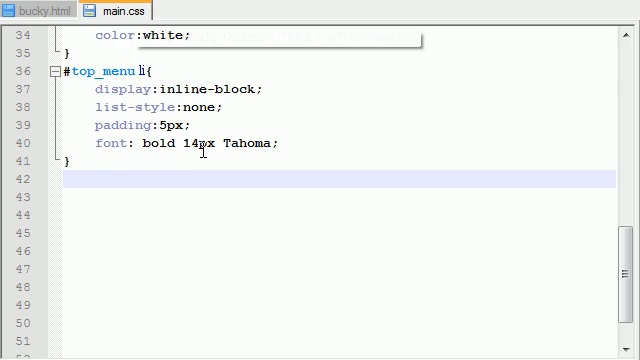
{"action": "scroll", "scroll_direction": "up", "scroll_amount": 3}
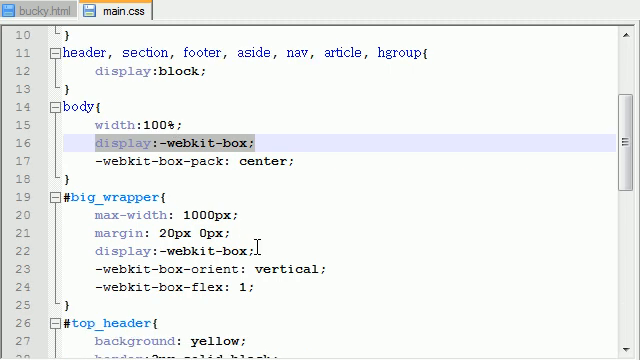
{"action": "scroll", "scroll_direction": "down", "scroll_amount": 3}
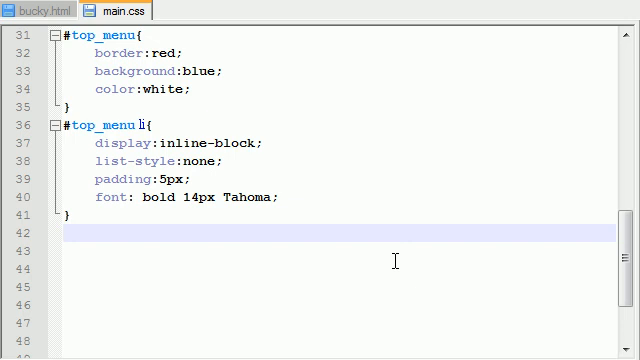
- Write a #new_div rule in main.css with display:-webkit-box
{"action": "type", "text": "#new"}
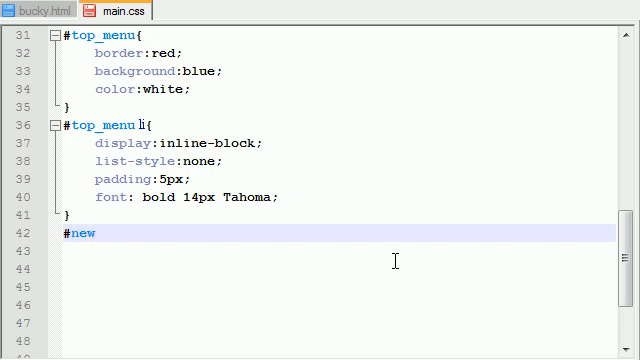
{"action": "type", "text": "_div{}"}
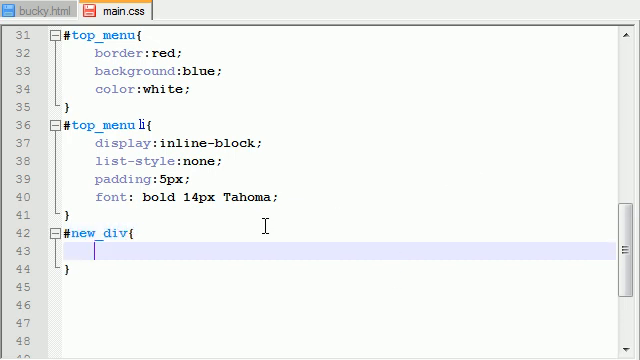
{"action": "scroll", "scroll_direction": "up", "scroll_amount": 3}
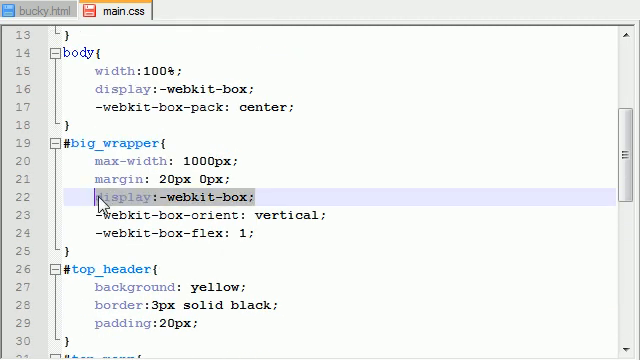
{"action": "scroll", "scroll_direction": "down", "scroll_amount": 3}
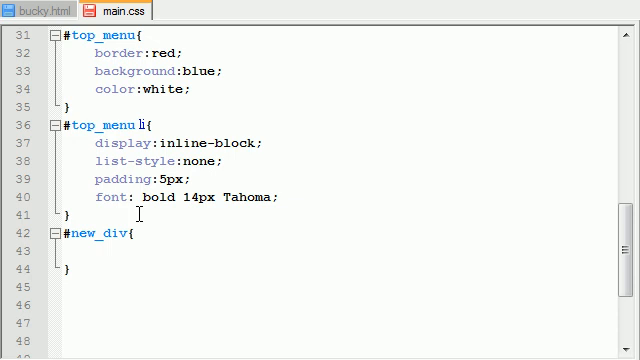
{"action": "type", "text": "display:-webkit-box;"}
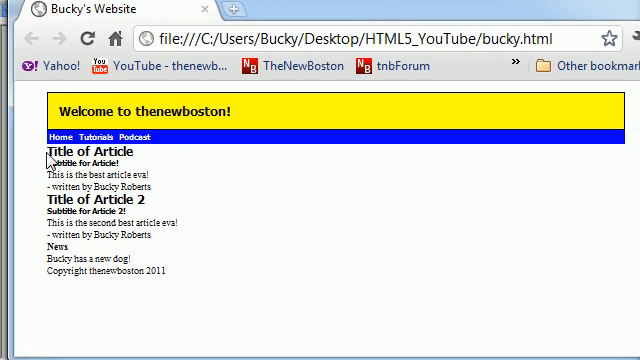
{"action": "left_click_drag", "start_coordinate": [50, 156], "coordinate": [256, 268]}
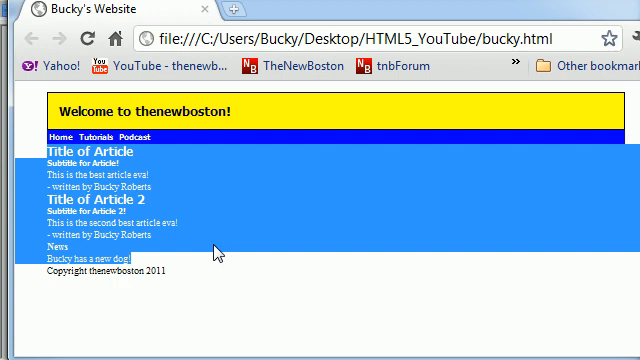
{"action": "mouse_move", "coordinate": [216, 252]}
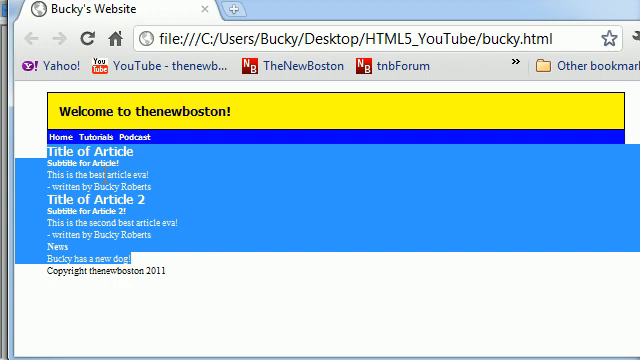
{"action": "mouse_move", "coordinate": [108, 264]}
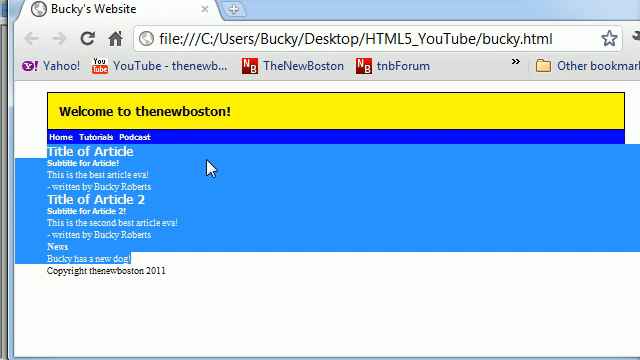
{"action": "mouse_move", "coordinate": [180, 252]}
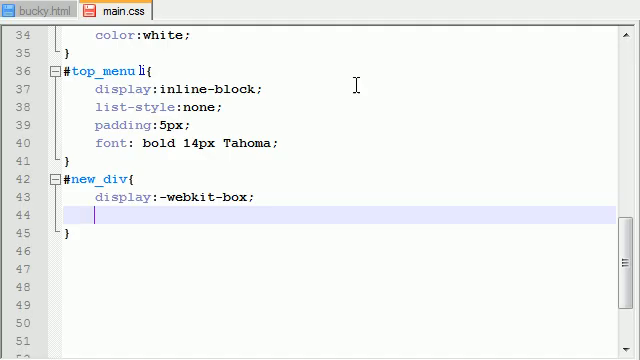
{"action": "mouse_move", "coordinate": [468, 198]}
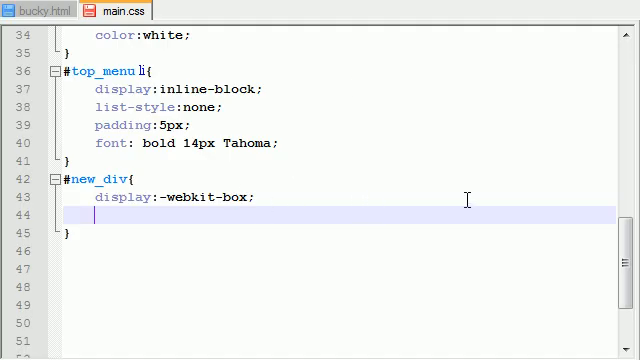
- Add -webkit-box-orient:horizontal; to the #new_div rule
{"action": "type", "text": "-webkit-"}
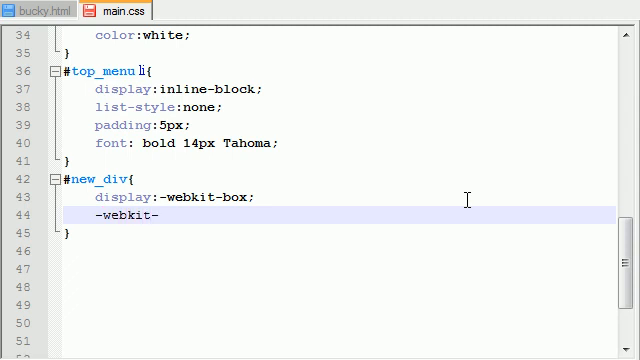
{"action": "type", "text": "box-orient"}
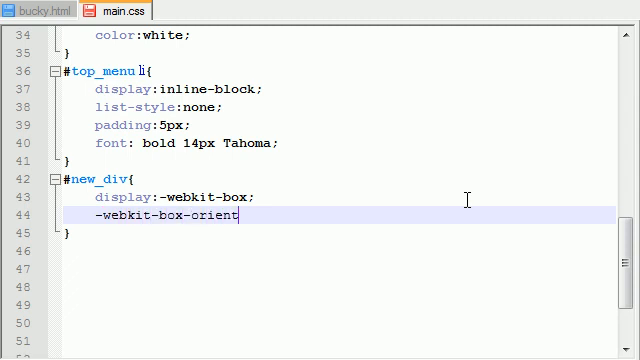
{"action": "type", "text": ":ho"}
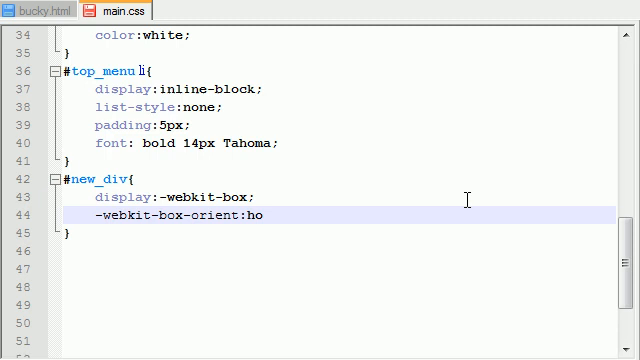
{"action": "type", "text": "rizon"}
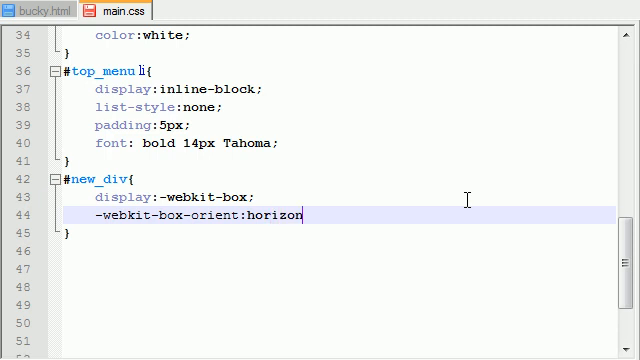
{"action": "type", "text": "tal;"}
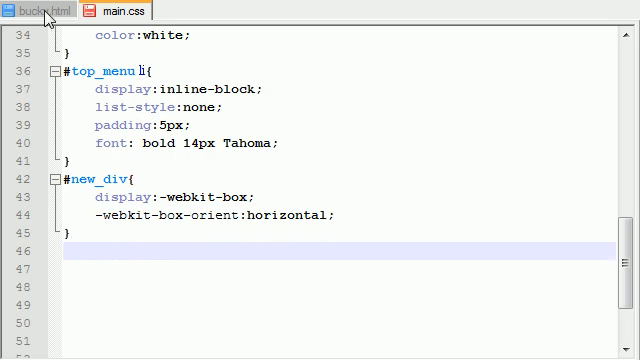
- Check the main_section id in bucky.html and write #main_section{ border:1px solid blue; }
{"action": "left_click", "coordinate": [38, 12]}
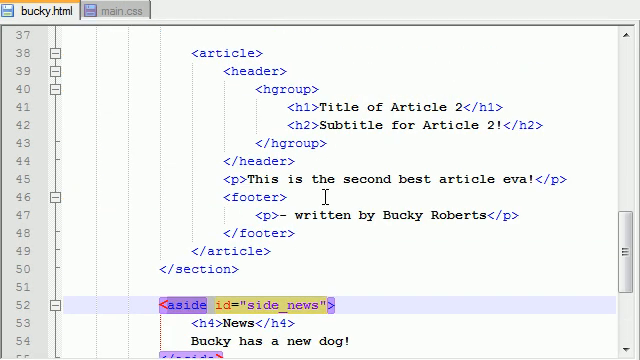
{"action": "scroll", "scroll_direction": "up", "scroll_amount": 3}
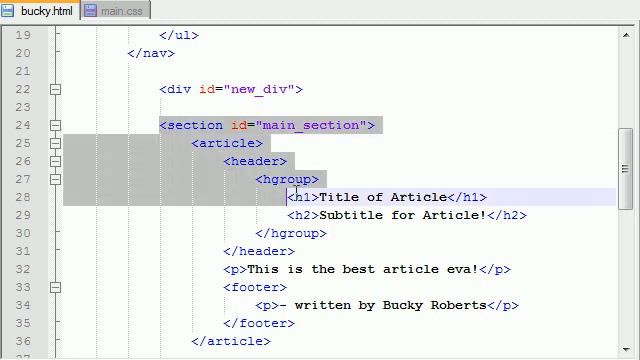
{"action": "right_click", "coordinate": [310, 124]}
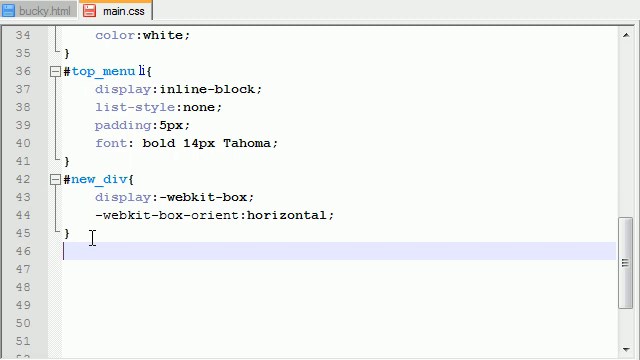
{"action": "type", "text": "#"}
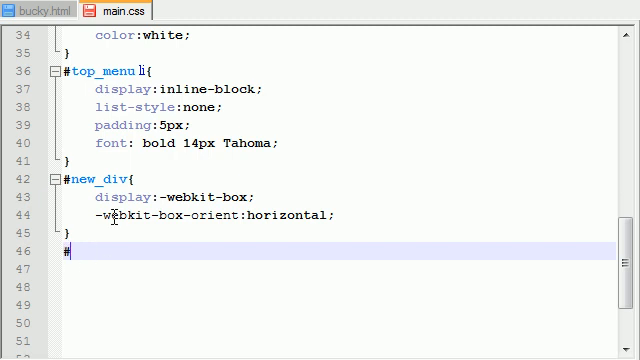
{"action": "type", "text": "main_section{"}
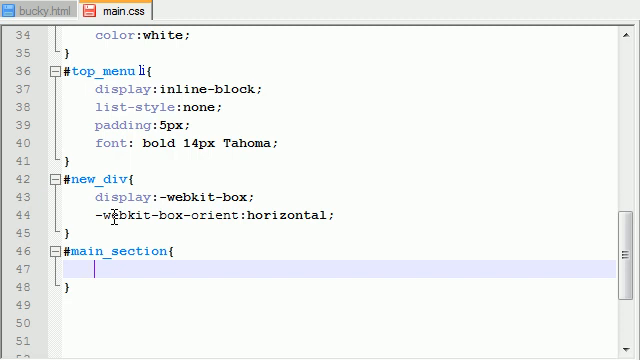
{"action": "type", "text": "border:"}
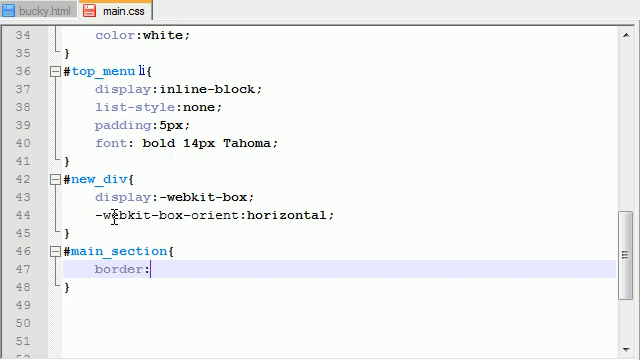
{"action": "type", "text": "1px solid blue;"}
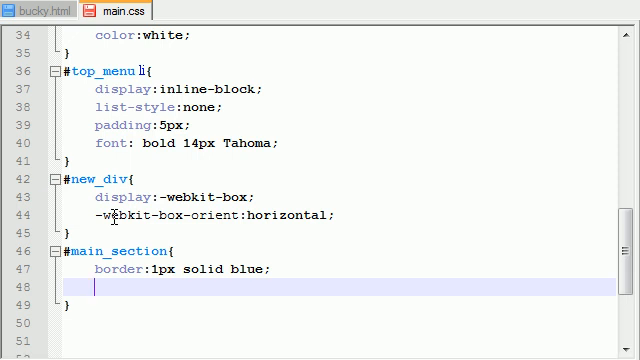
{"action": "mouse_move", "coordinate": [314, 198]}
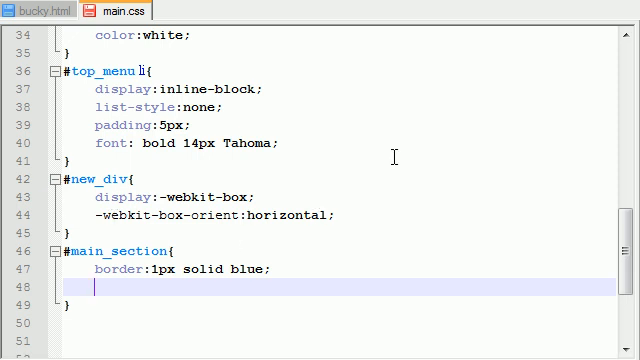
- Give #main_section -webkit-box-flex: 1 so it stretches flexibly
{"action": "type", "text": "-we"}
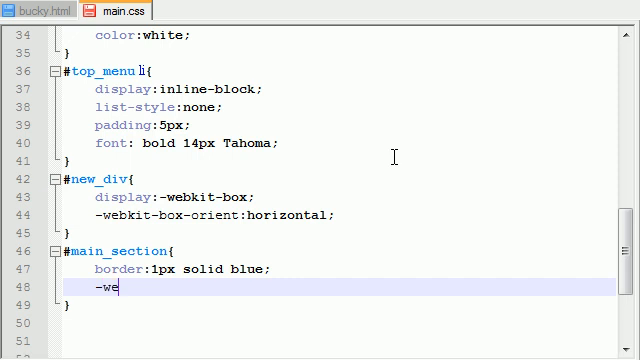
{"action": "type", "text": "bkit"}
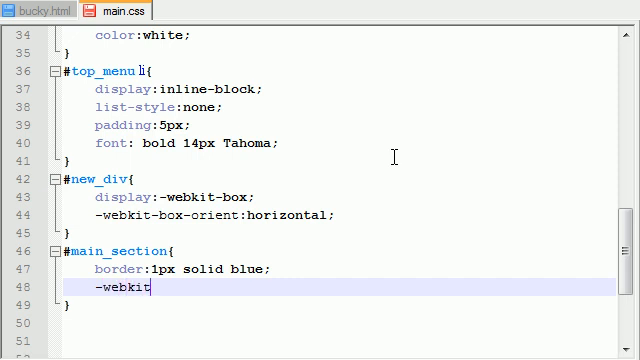
{"action": "type", "text": "b"}
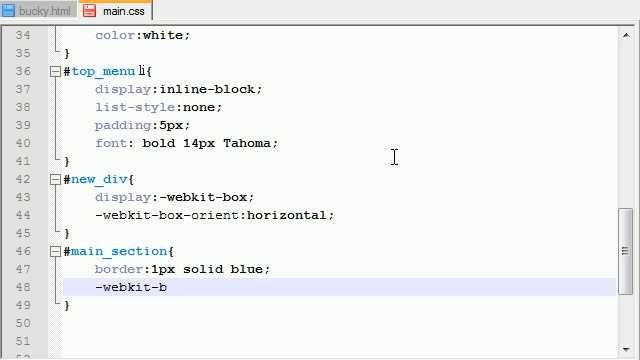
{"action": "type", "text": "ox-fle"}
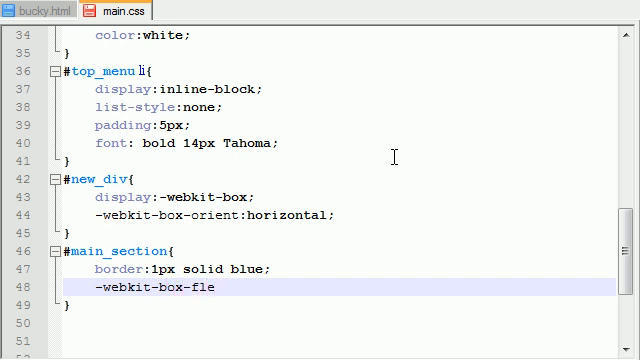
{"action": "type", "text": "x:"}
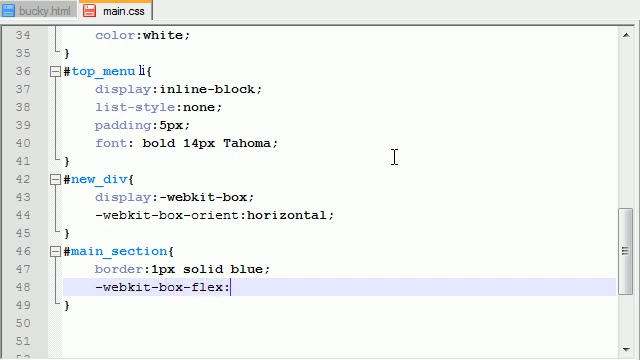
{"action": "type", "text": "1;"}
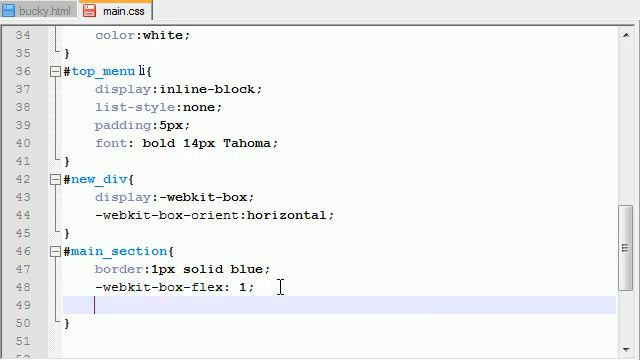
- Add margin: 20px and padding: 20px to #main_section
{"action": "type", "text": "margin"}
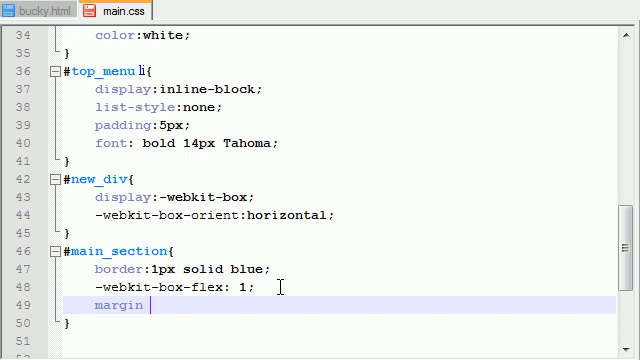
{"action": "type", "text": ": 20"}
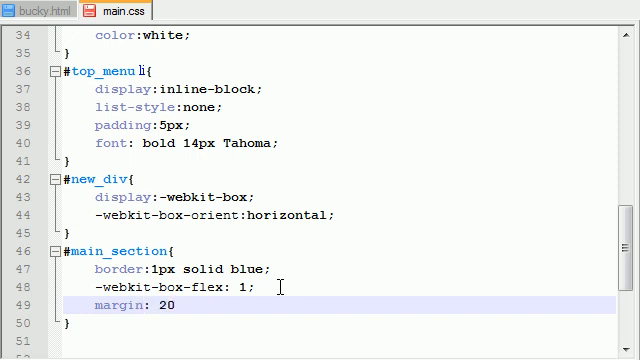
{"action": "type", "text": "px;"}
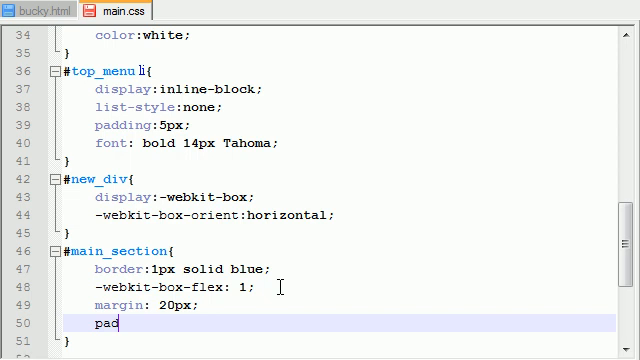
{"action": "type", "text": "ding:"}
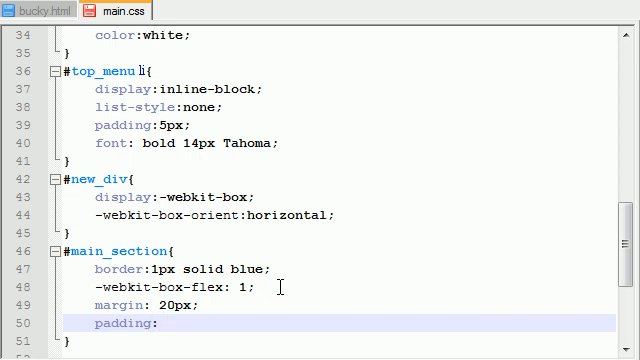
{"action": "type", "text": "20px;"}
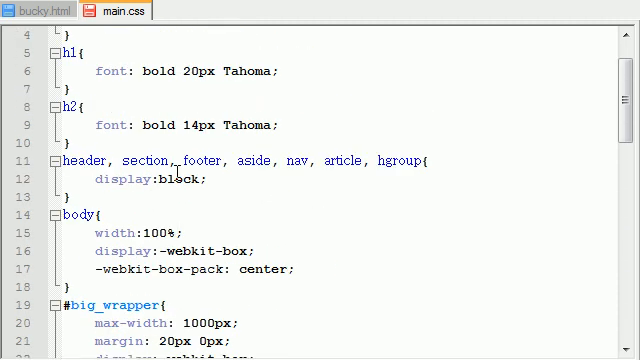
{"action": "scroll", "scroll_direction": "down", "scroll_amount": 3}
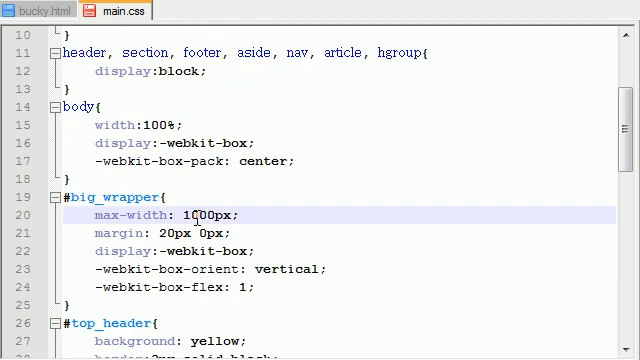
{"action": "scroll", "scroll_direction": "down", "scroll_amount": 3}
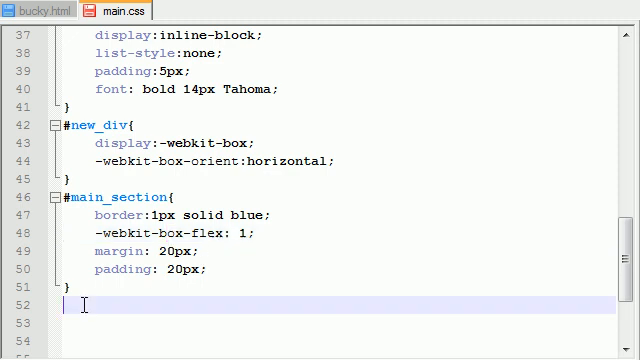
{"action": "scroll", "scroll_direction": "down", "scroll_amount": 3}
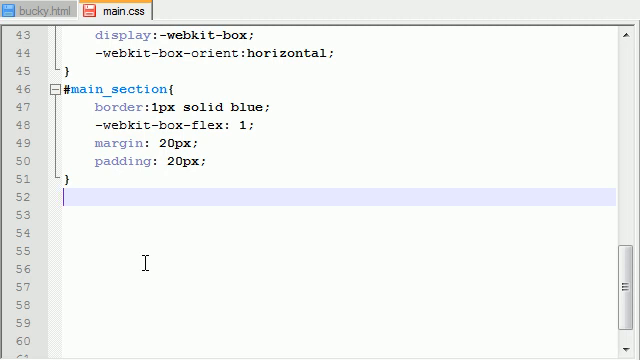
- Start a #side_news rule with border: 1px solid red
{"action": "left_click", "coordinate": [40, 10]}
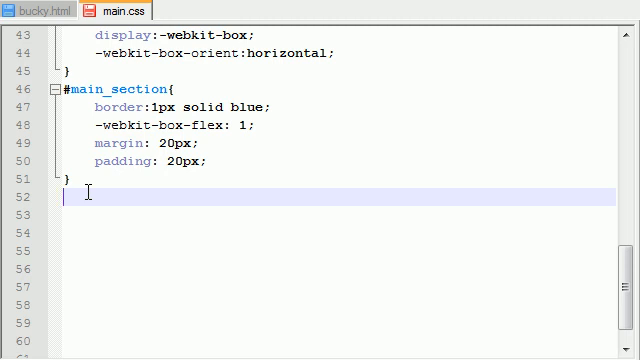
{"action": "type", "text": "#side_news"}
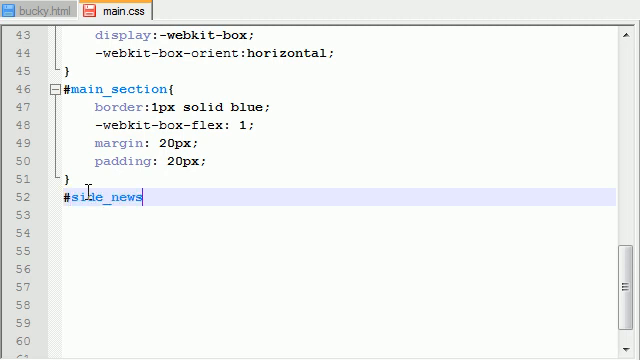
{"action": "type", "text": "{"}
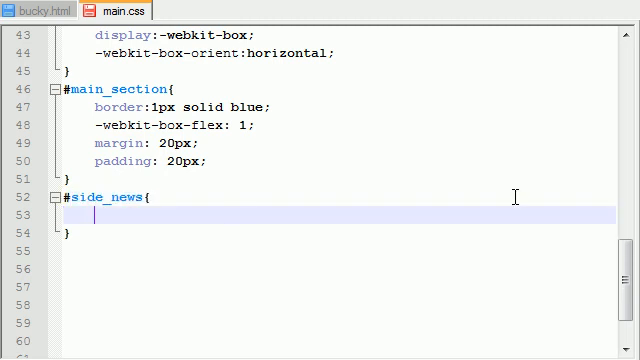
{"action": "mouse_move", "coordinate": [508, 192]}
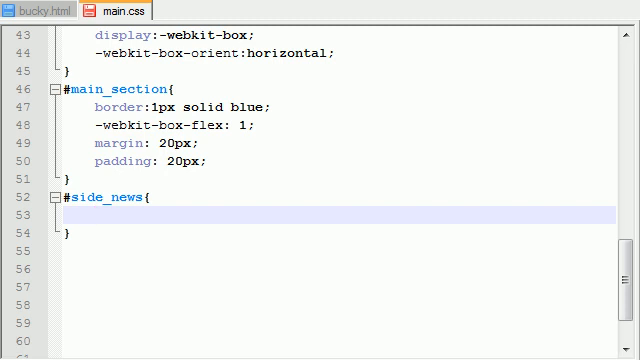
{"action": "type", "text": "border: 1"}
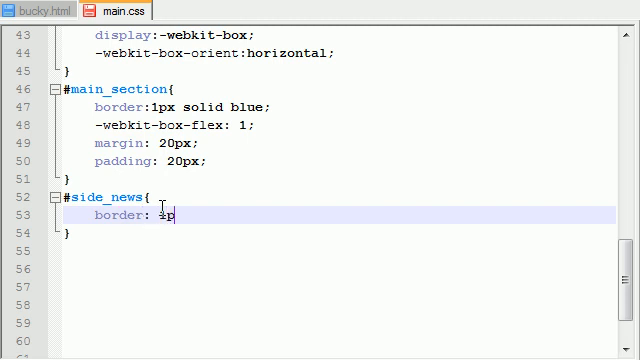
{"action": "type", "text": "px solid red;"}
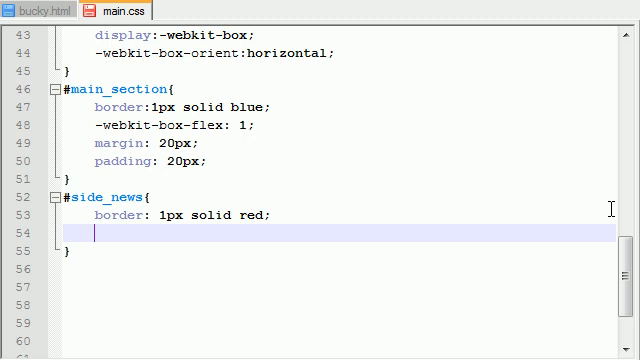
{"action": "mouse_move", "coordinate": [570, 188]}
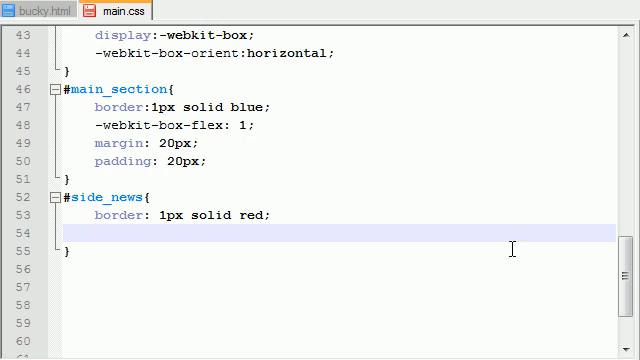
- Give #side_news width: 220px and margin: 20px 0px
{"action": "type", "text": "w"}
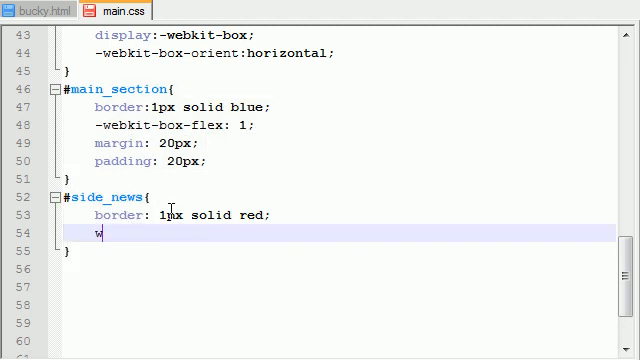
{"action": "type", "text": "idt"}
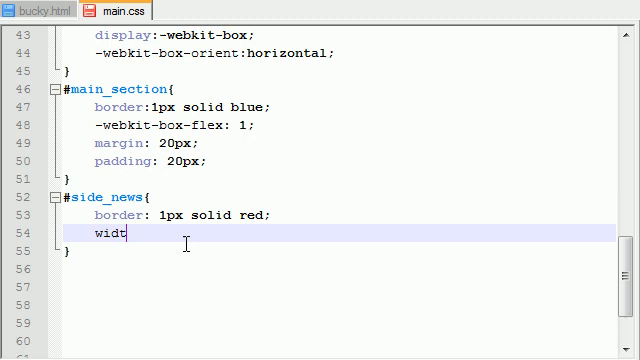
{"action": "type", "text": "h:"}
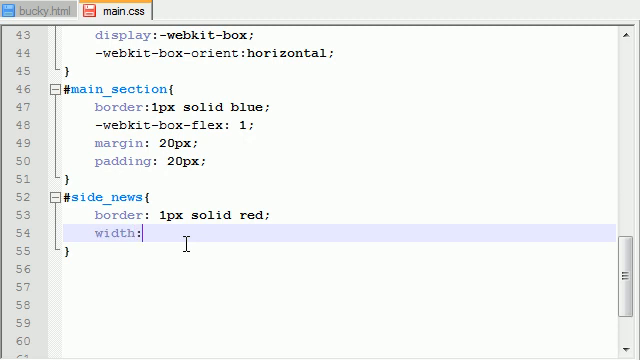
{"action": "type", "text": "220"}
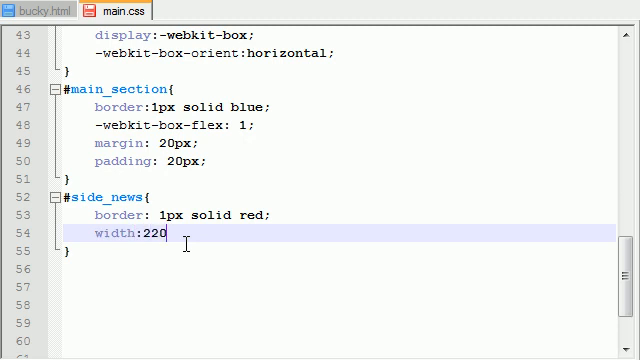
{"action": "type", "text": "px;"}
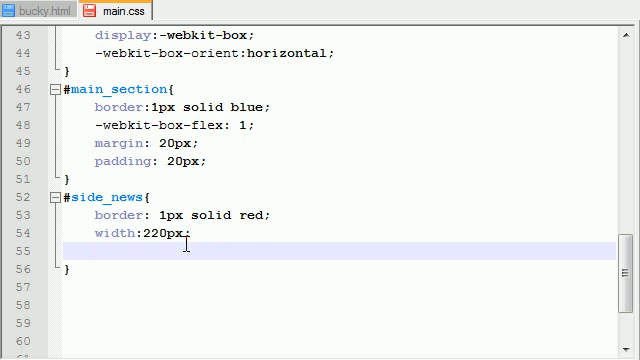
{"action": "mouse_move", "coordinate": [402, 140]}
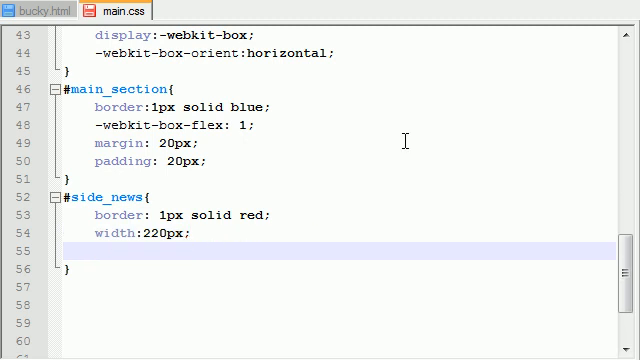
{"action": "left_click", "coordinate": [96, 252]}
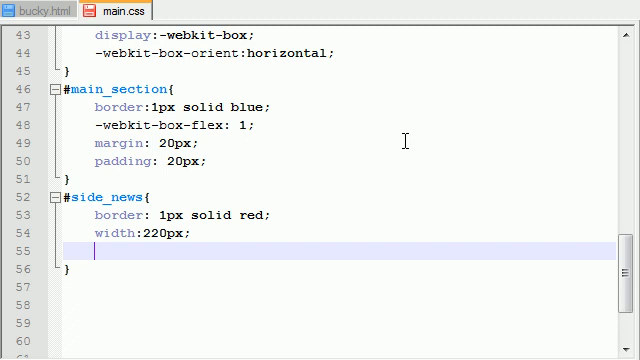
{"action": "type", "text": "m"}
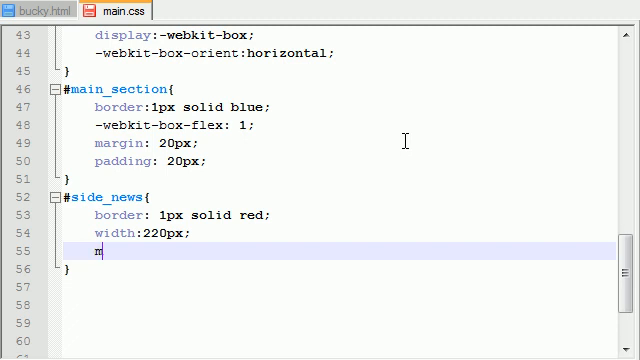
{"action": "type", "text": "argin:"}
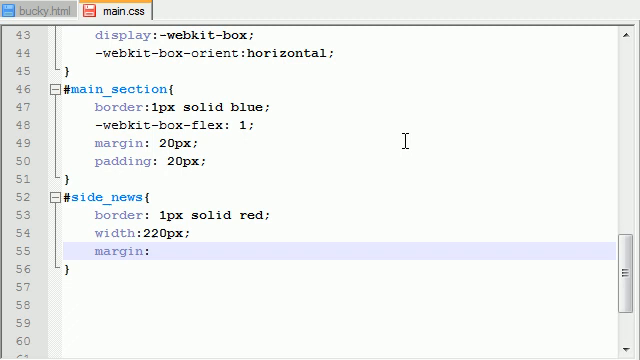
{"action": "left_click", "coordinate": [150, 252]}
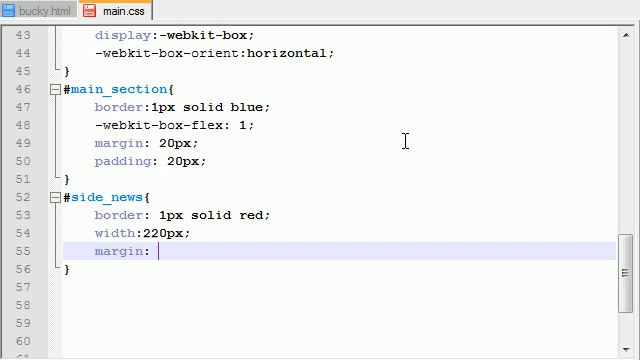
{"action": "type", "text": "20px;"}
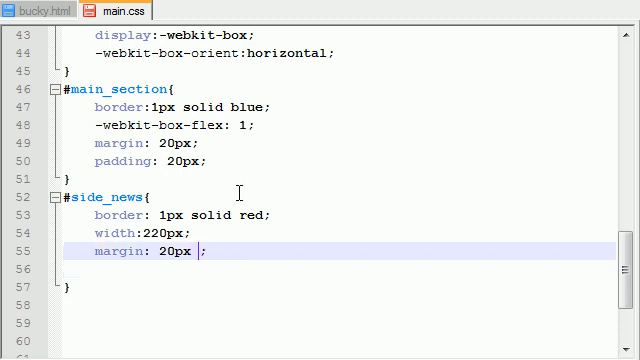
{"action": "type", "text": "0px"}
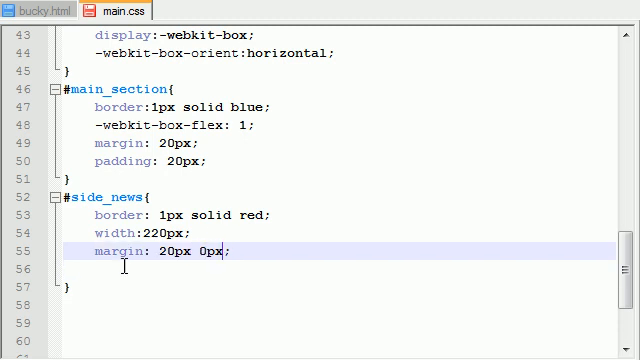
- Add padding: 30px and a #66CCCC background to #side_news
{"action": "type", "text": "padding"}
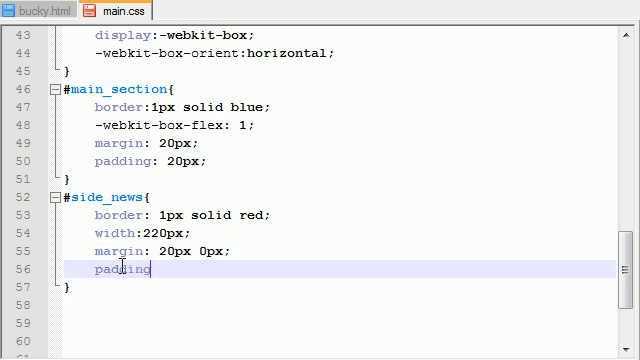
{"action": "type", "text": ": 30"}
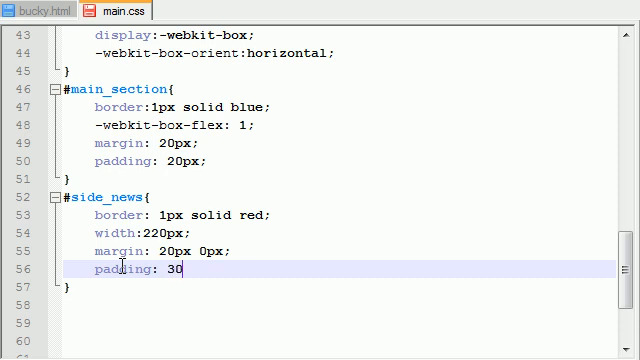
{"action": "type", "text": "px;"}
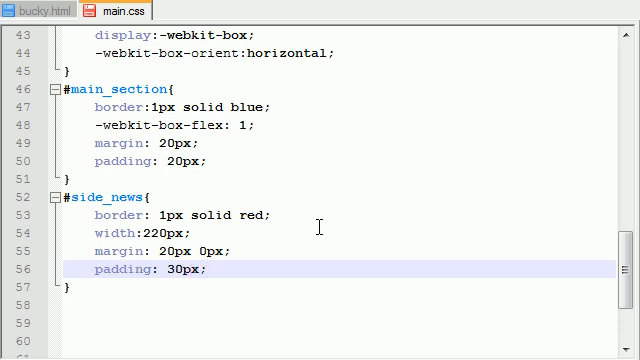
{"action": "type", "text": "background"}
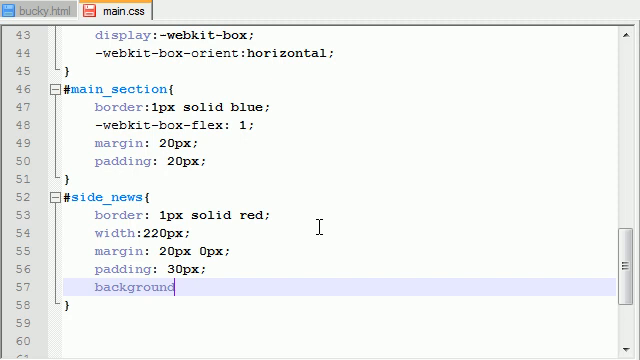
{"action": "type", "text": ":"}
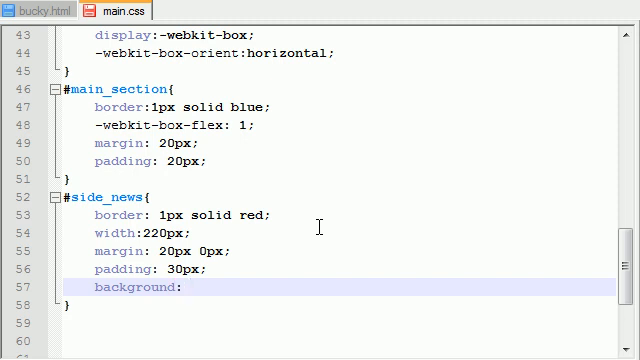
{"action": "type", "text": "#66CCCC;"}
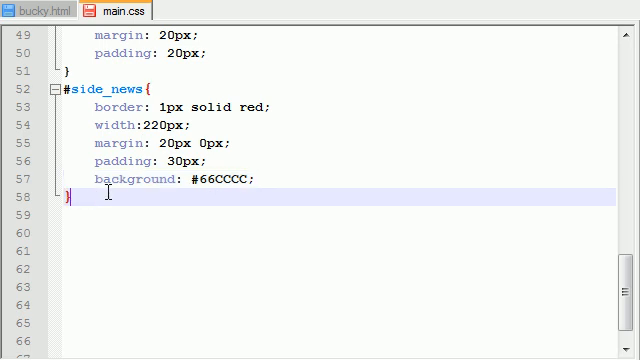
- Confirm the footer id in bucky.html and start #the_footer with text-align:center
{"action": "left_click", "coordinate": [40, 12]}
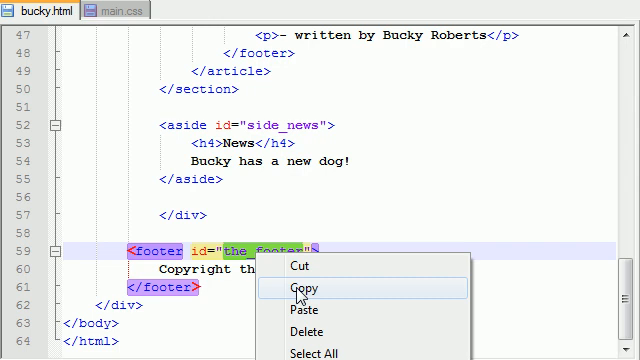
{"action": "left_click", "coordinate": [116, 8]}
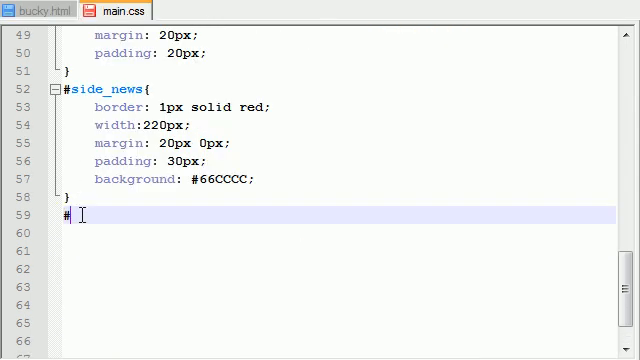
{"action": "type", "text": "the_footer{"}
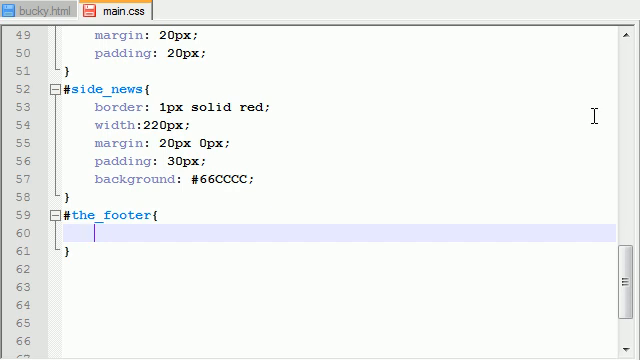
{"action": "type", "text": "text"}
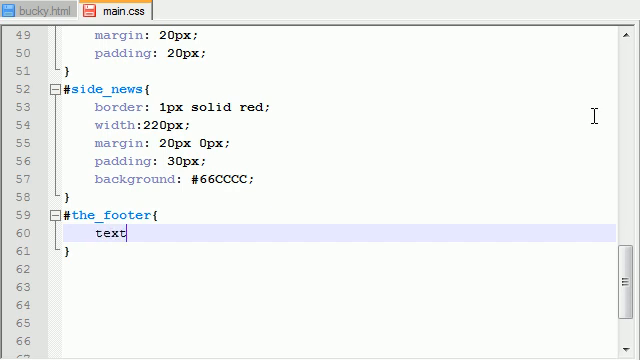
{"action": "type", "text": "-align"}
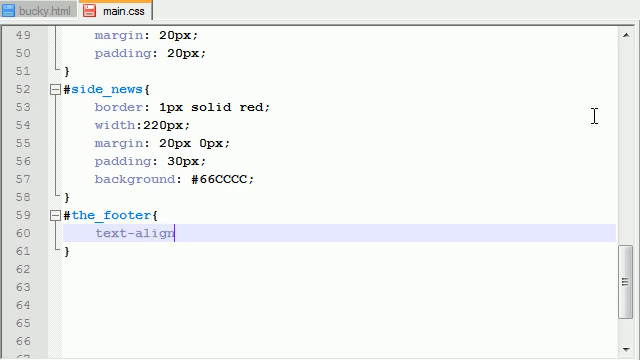
{"action": "type", "text": ":center;"}
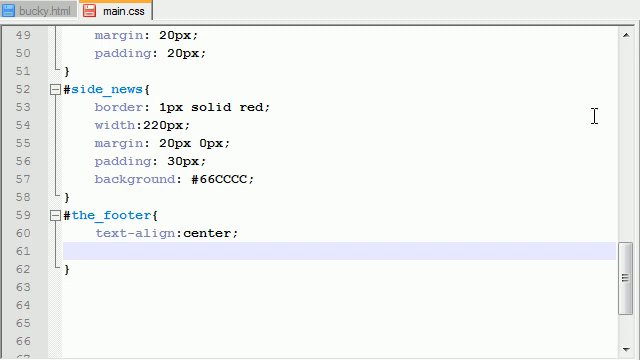
- Add padding: 20px and border-top: 2px solid green to #the_footer
{"action": "type", "text": "paddin"}
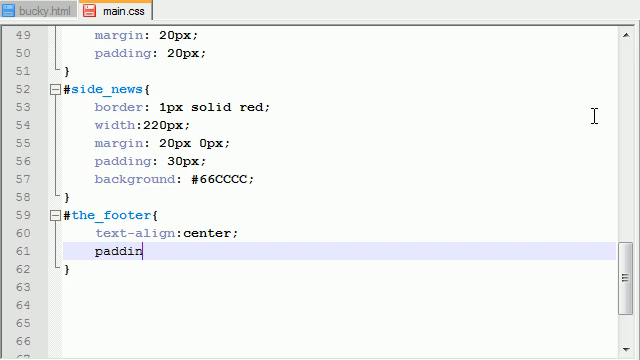
{"action": "type", "text": "g: 20px;"}
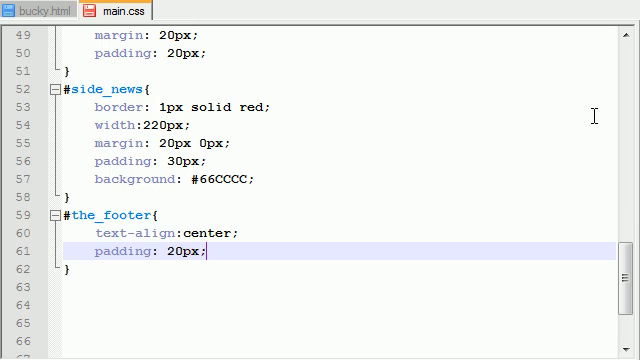
{"action": "type", "text": "bord"}
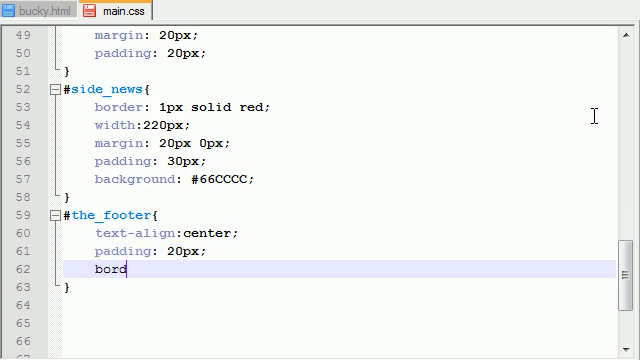
{"action": "type", "text": "er-top:"}
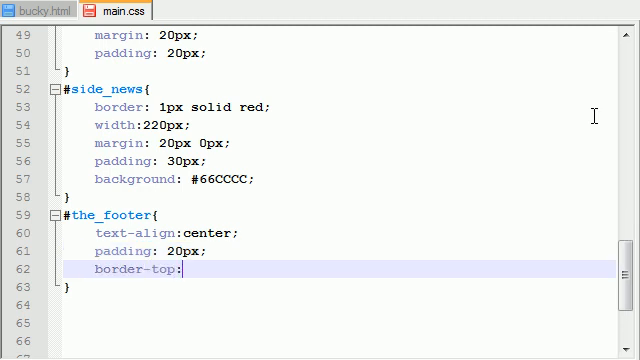
{"action": "type", "text": "2px so"}
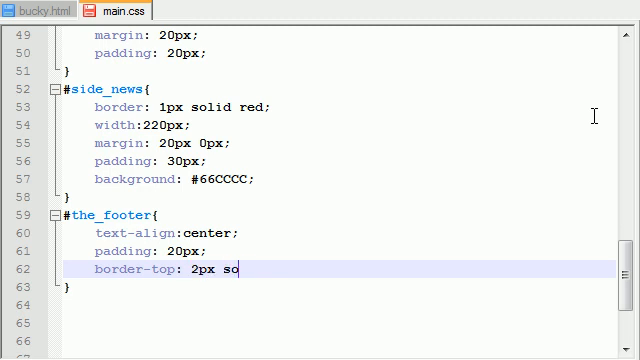
{"action": "type", "text": "lid gree"}
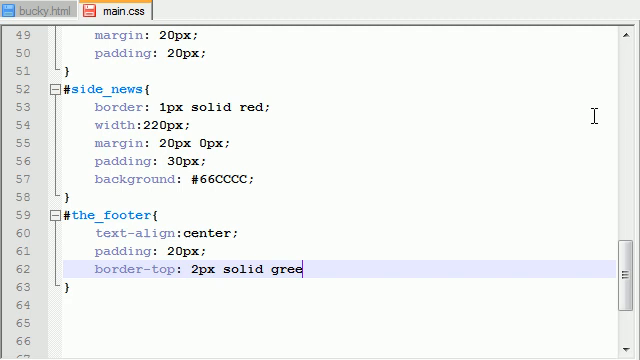
{"action": "type", "text": "n;"}
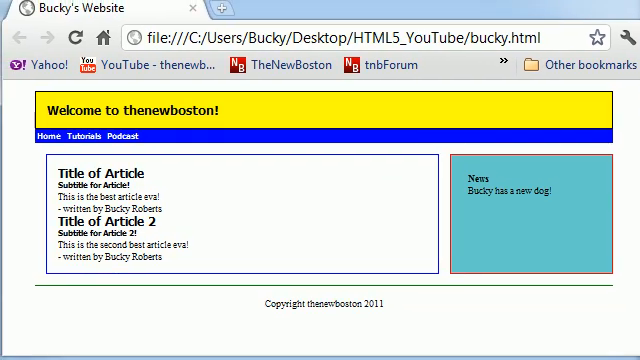
{"action": "mouse_move", "coordinate": [564, 184]}
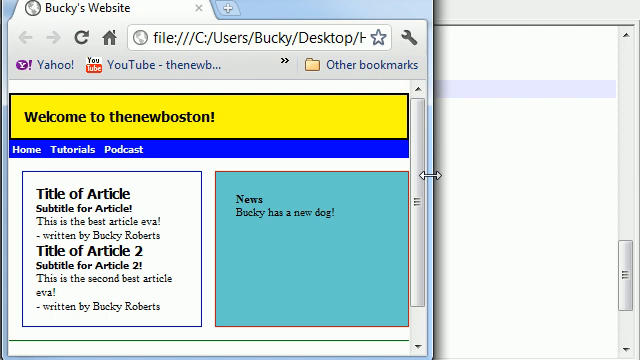
{"action": "scroll", "scroll_direction": "down", "scroll_amount": 3}
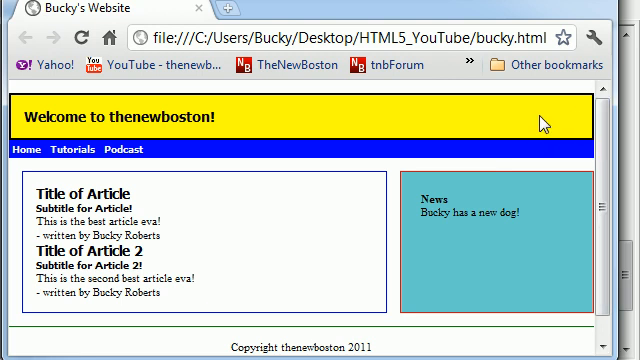
{"action": "mouse_move", "coordinate": [584, 104]}
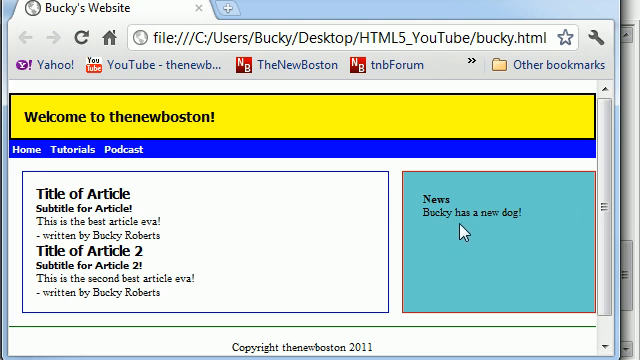
{"action": "mouse_move", "coordinate": [528, 200]}
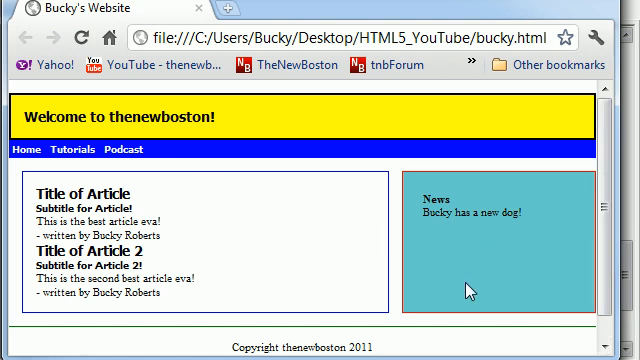
{"action": "mouse_move", "coordinate": [624, 212]}
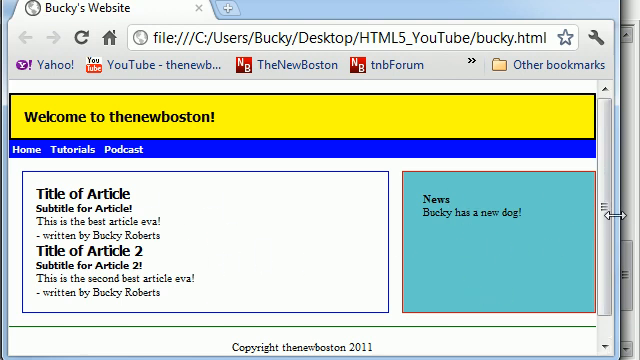